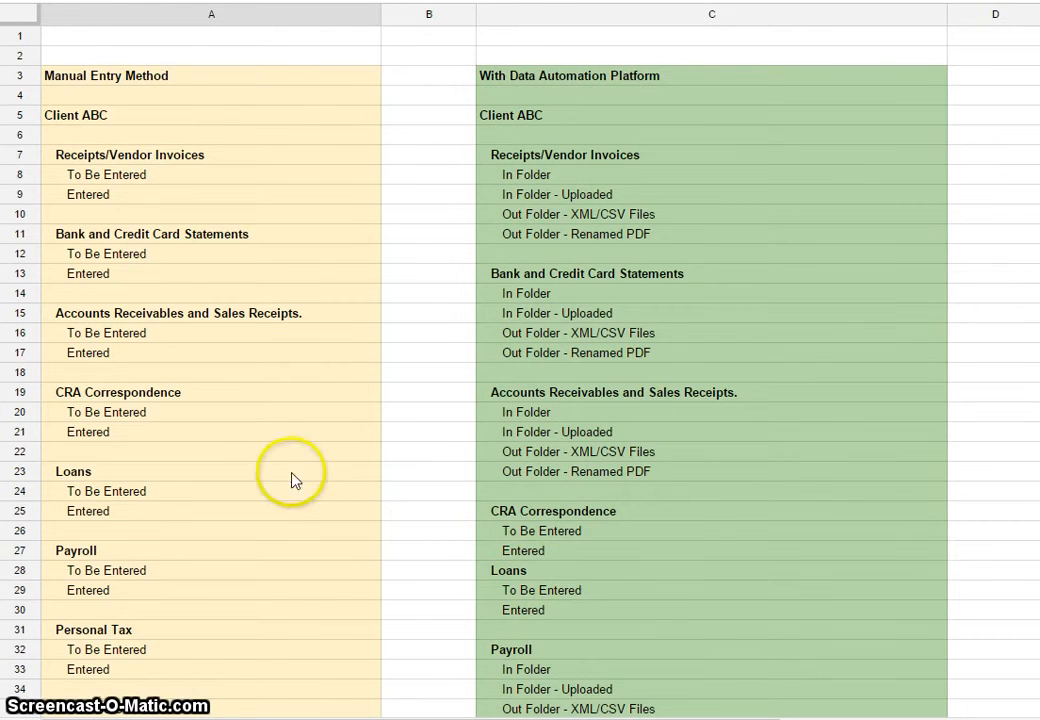
pyautogui.click(104, 76)
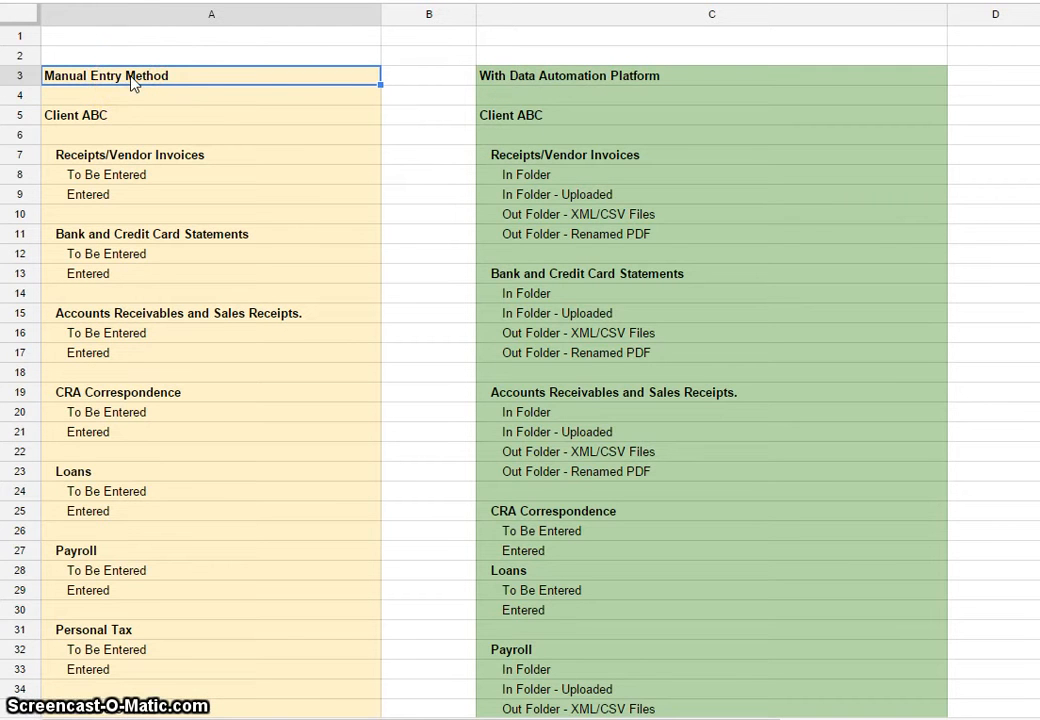
pyautogui.click(80, 114)
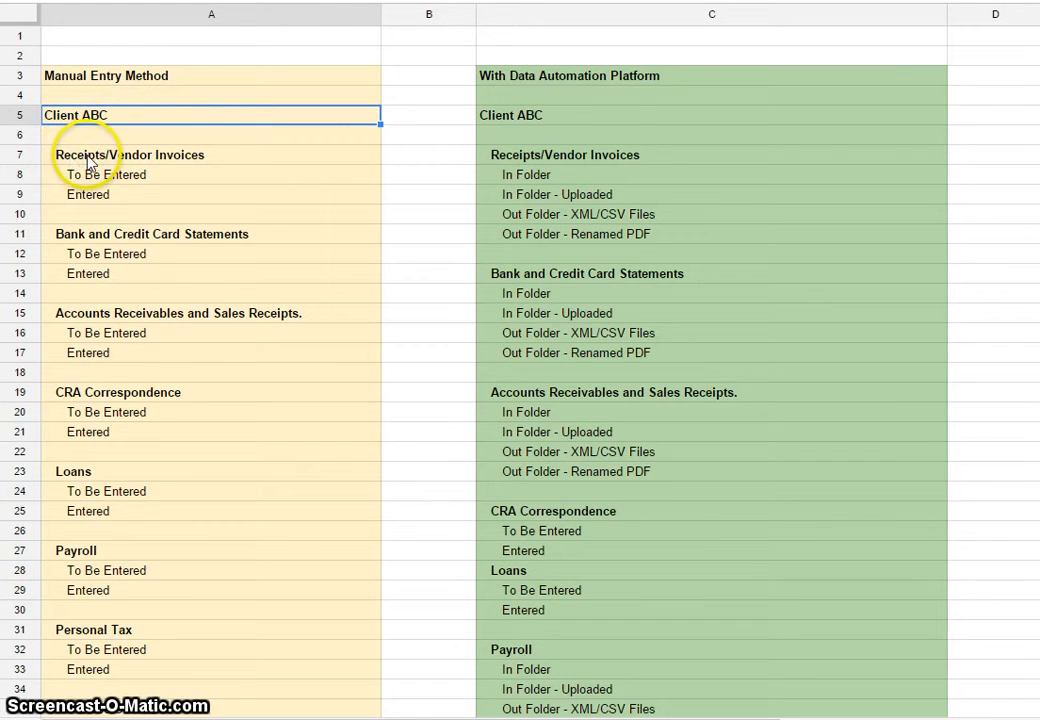
pyautogui.click(128, 154)
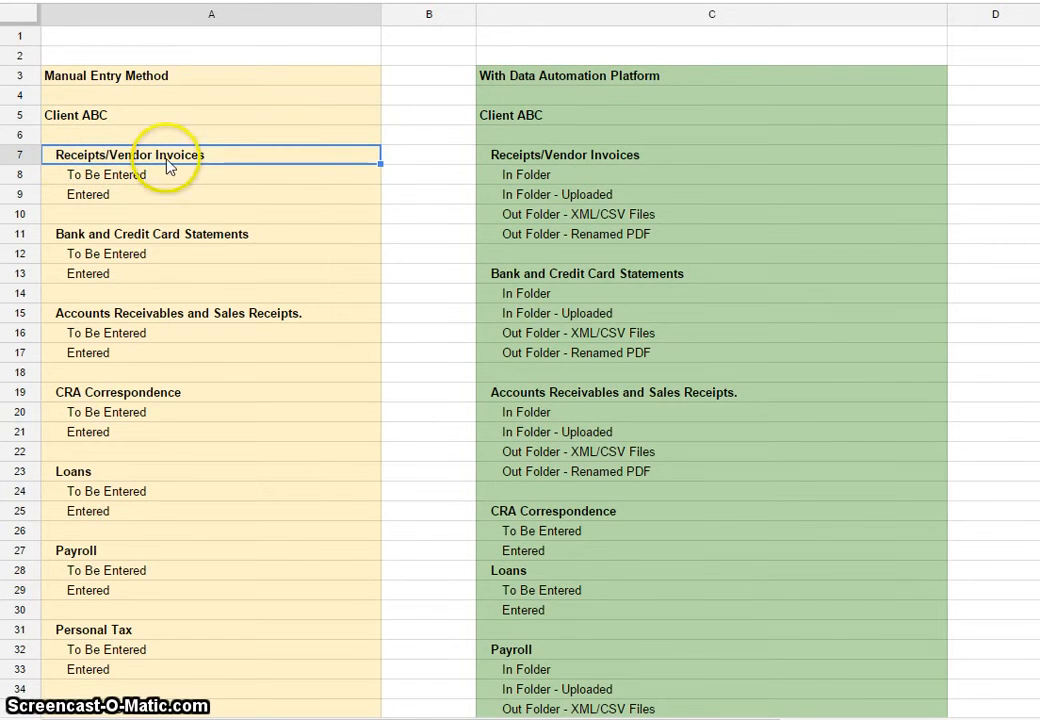
pyautogui.click(152, 232)
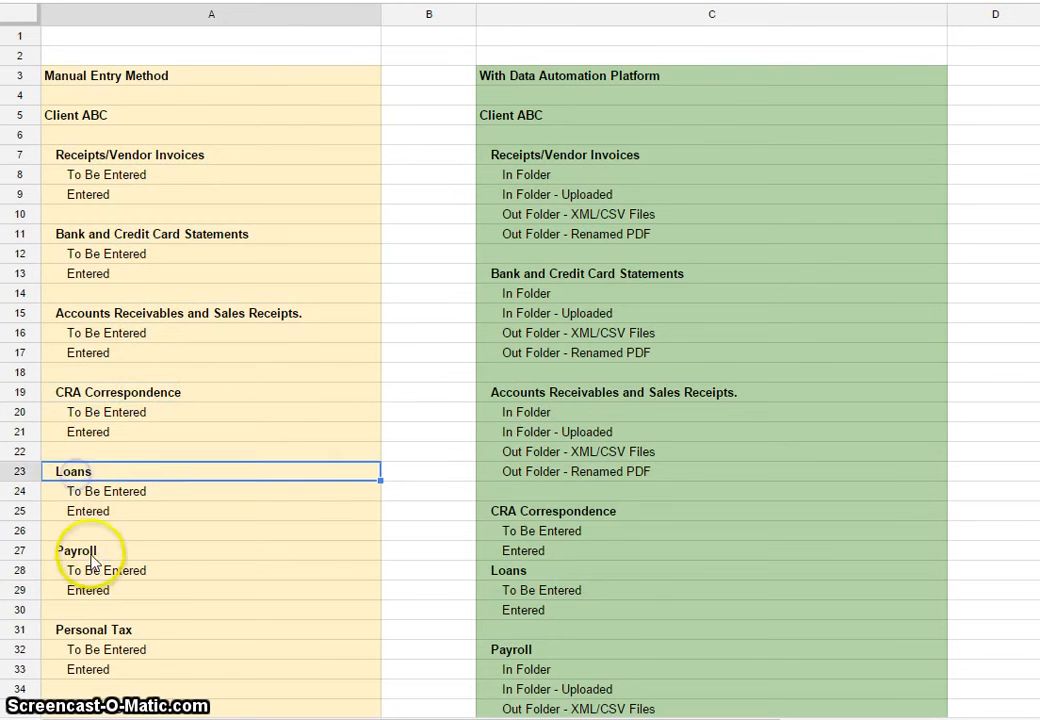
pyautogui.scroll(-3)
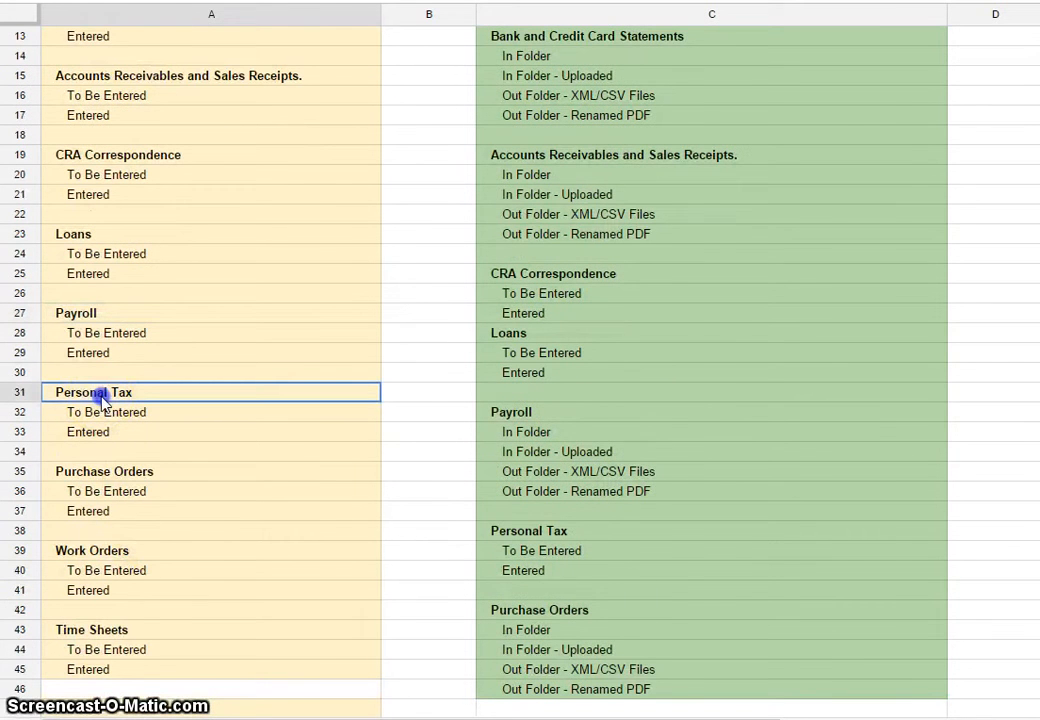
pyautogui.click(92, 628)
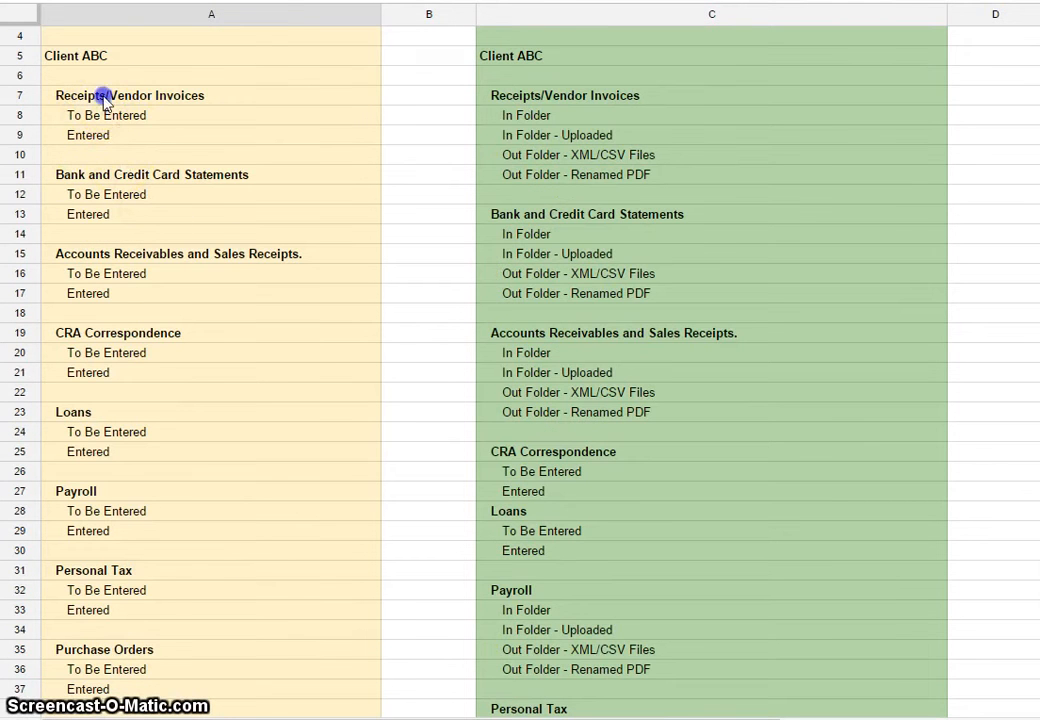
pyautogui.click(128, 96)
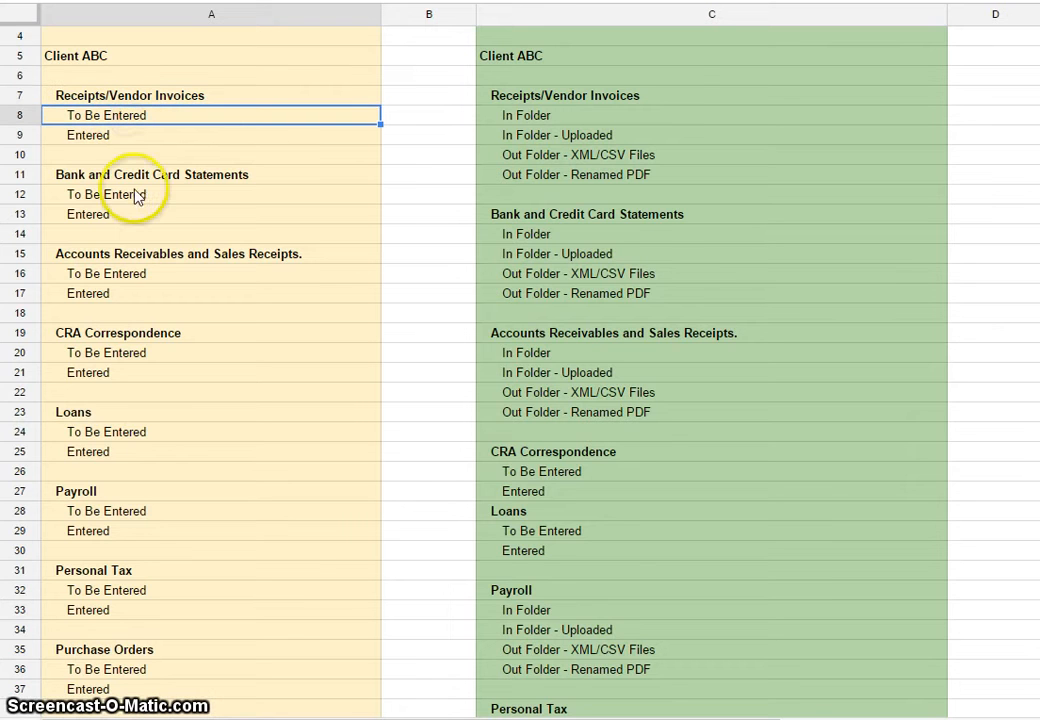
pyautogui.click(106, 272)
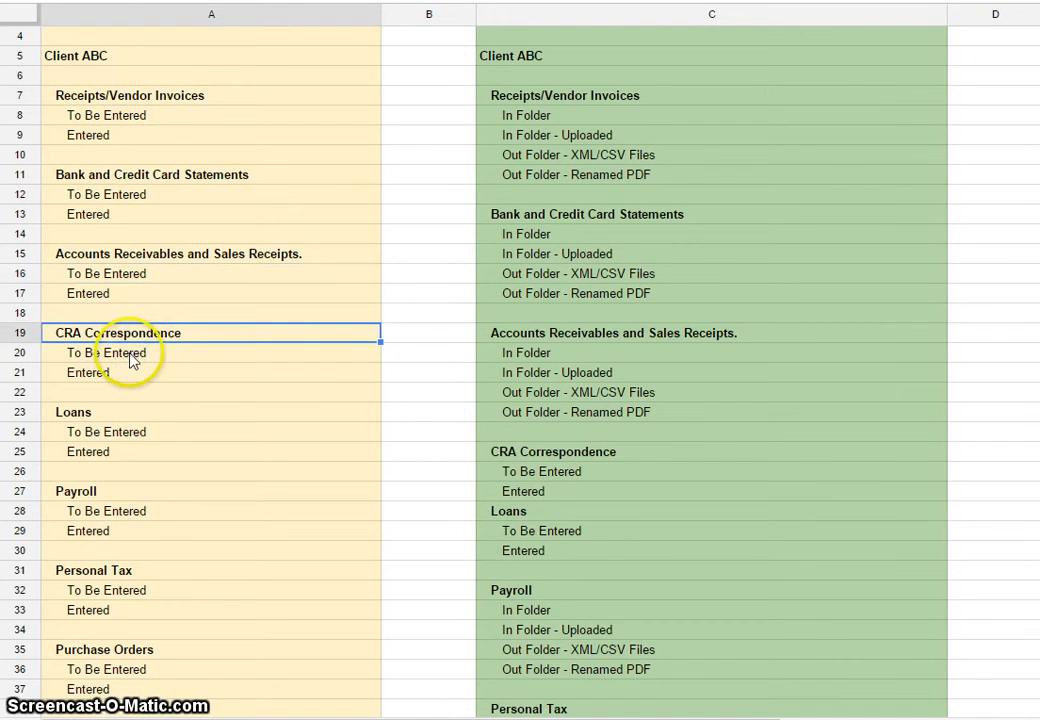
pyautogui.click(130, 352)
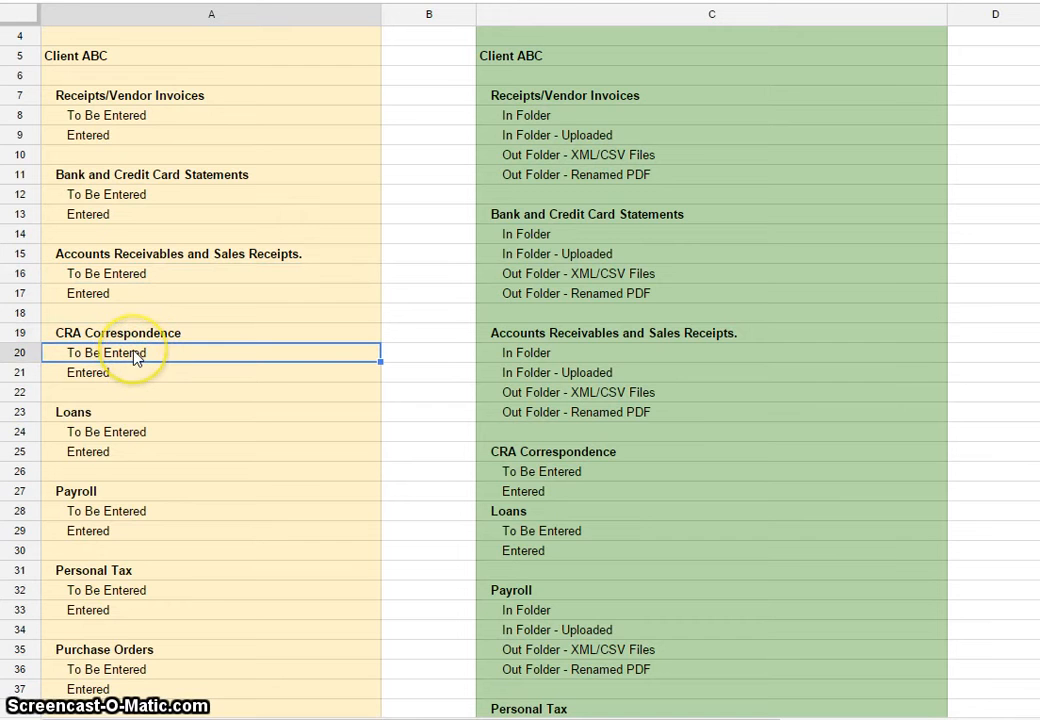
pyautogui.moveTo(162, 492)
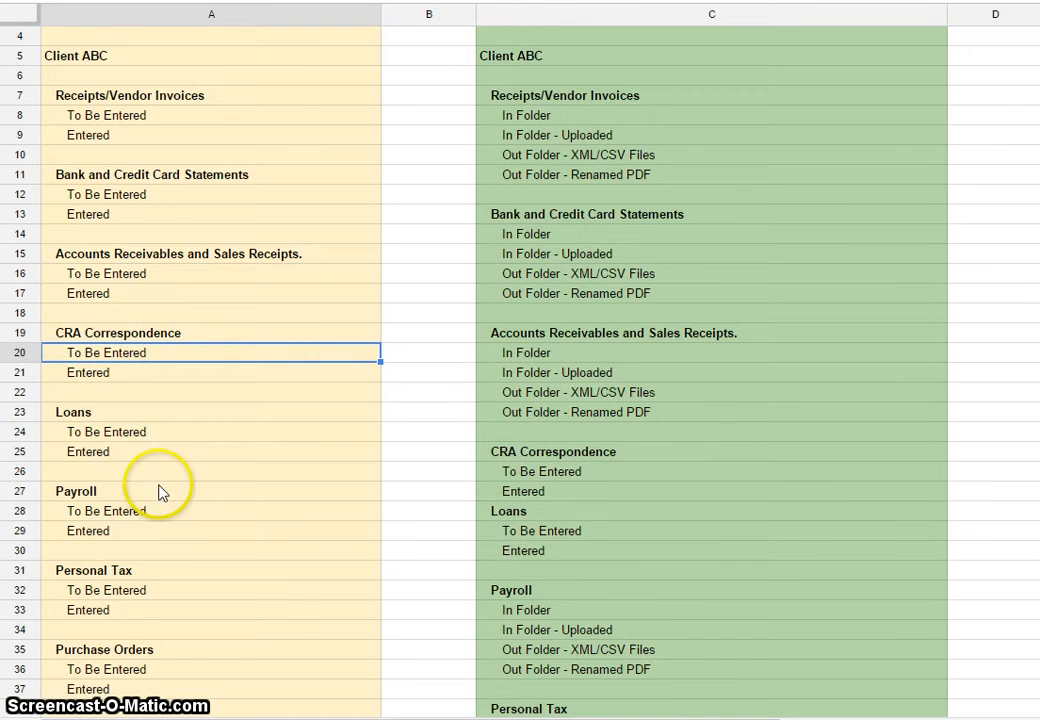
pyautogui.scroll(-3)
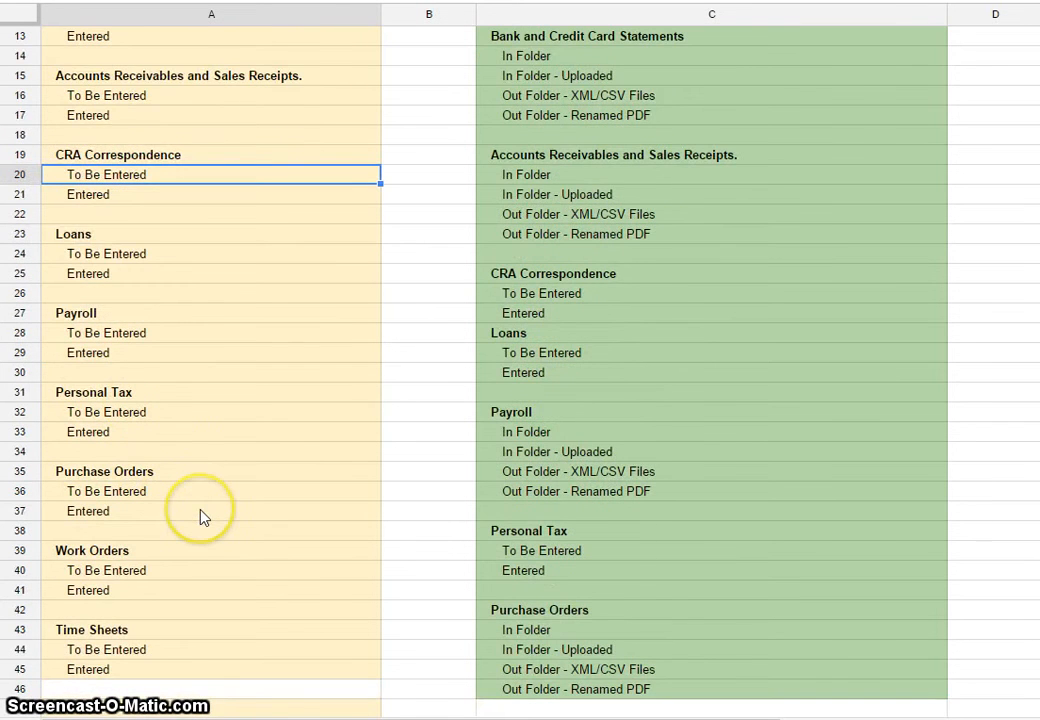
pyautogui.rightClick(200, 512)
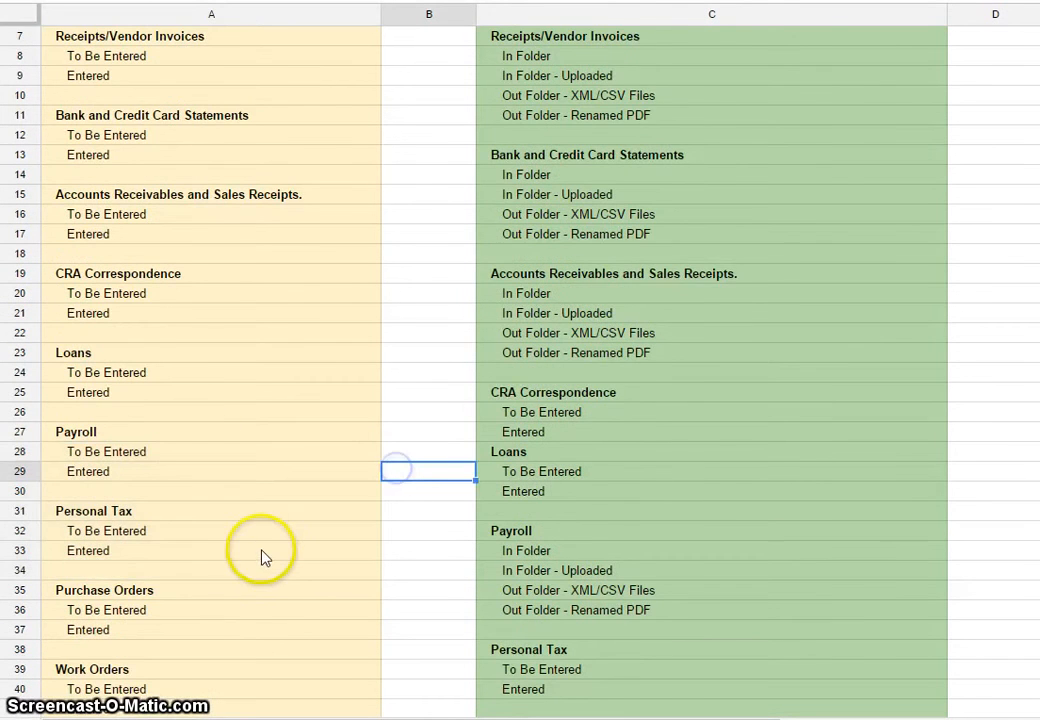
pyautogui.scroll(-3)
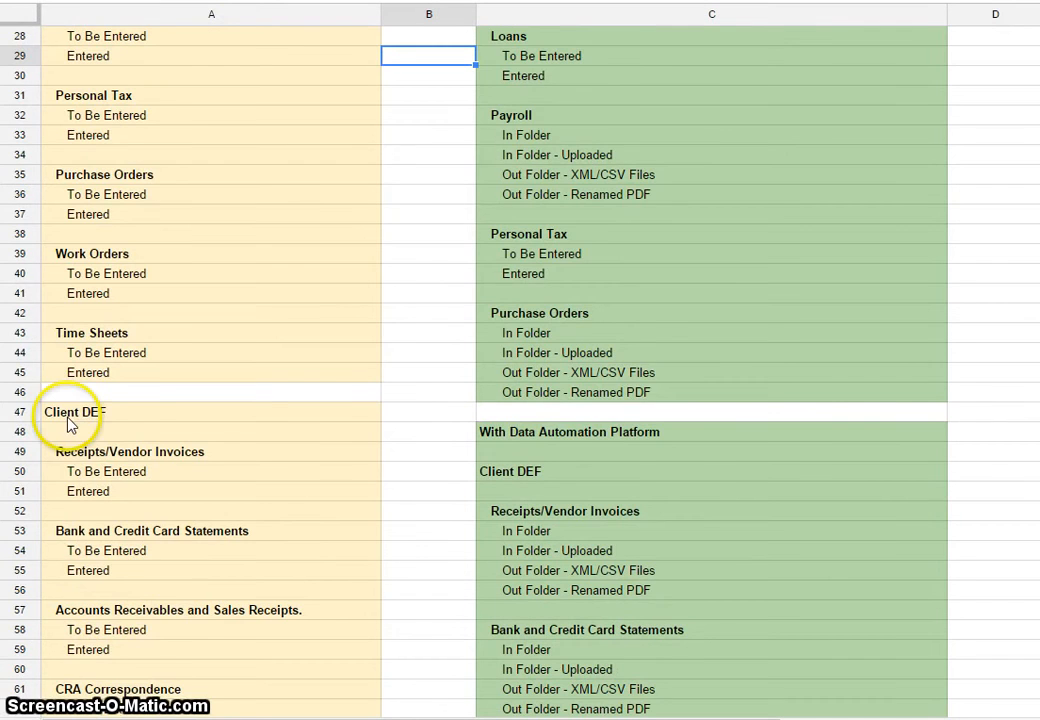
pyautogui.scroll(-3)
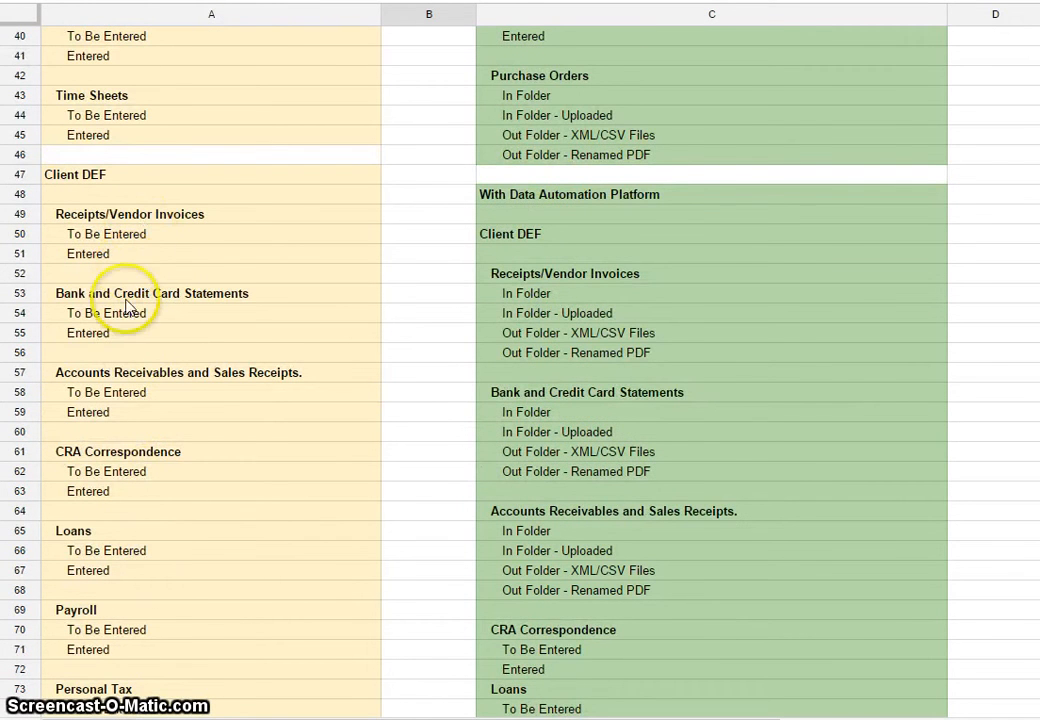
pyautogui.moveTo(92, 572)
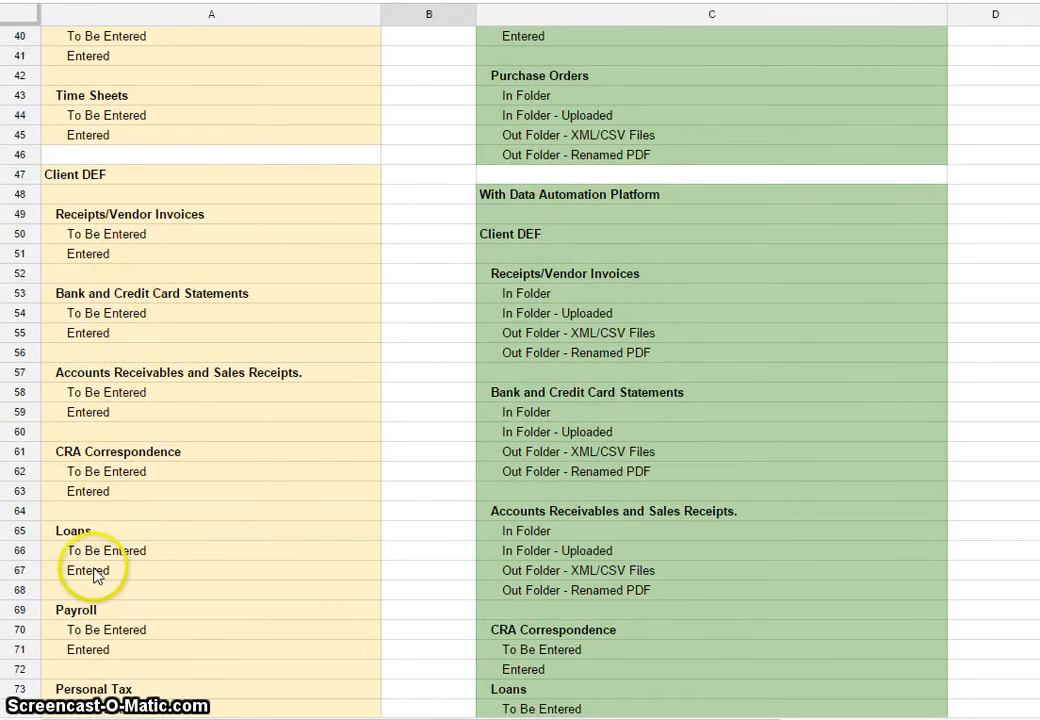
pyautogui.scroll(-3)
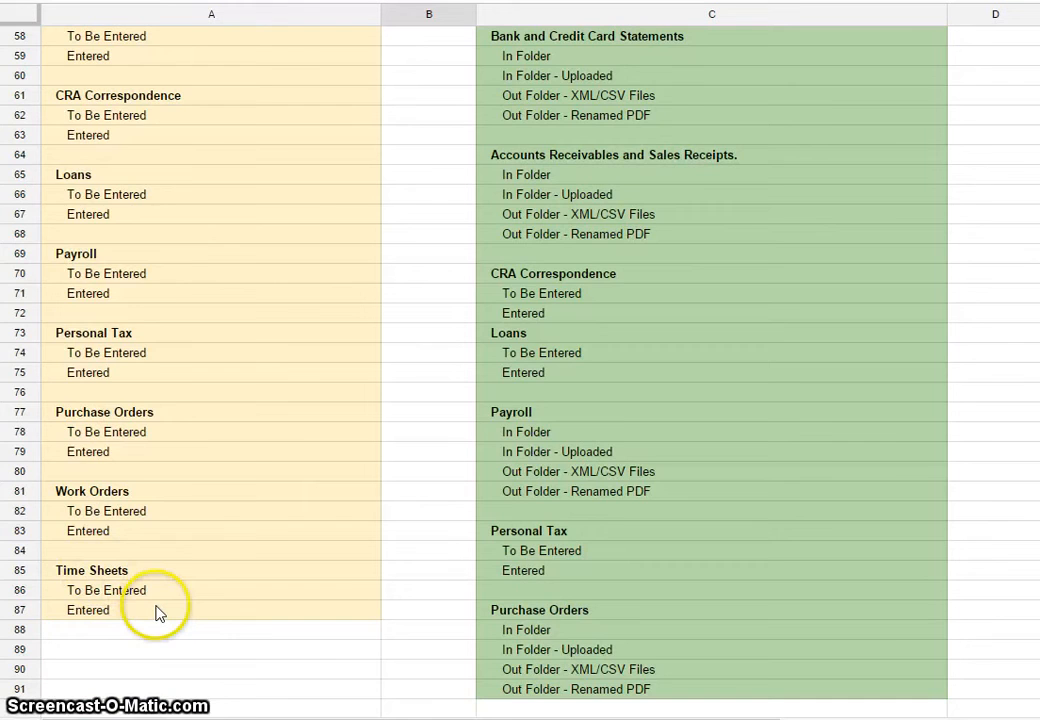
pyautogui.scroll(-3)
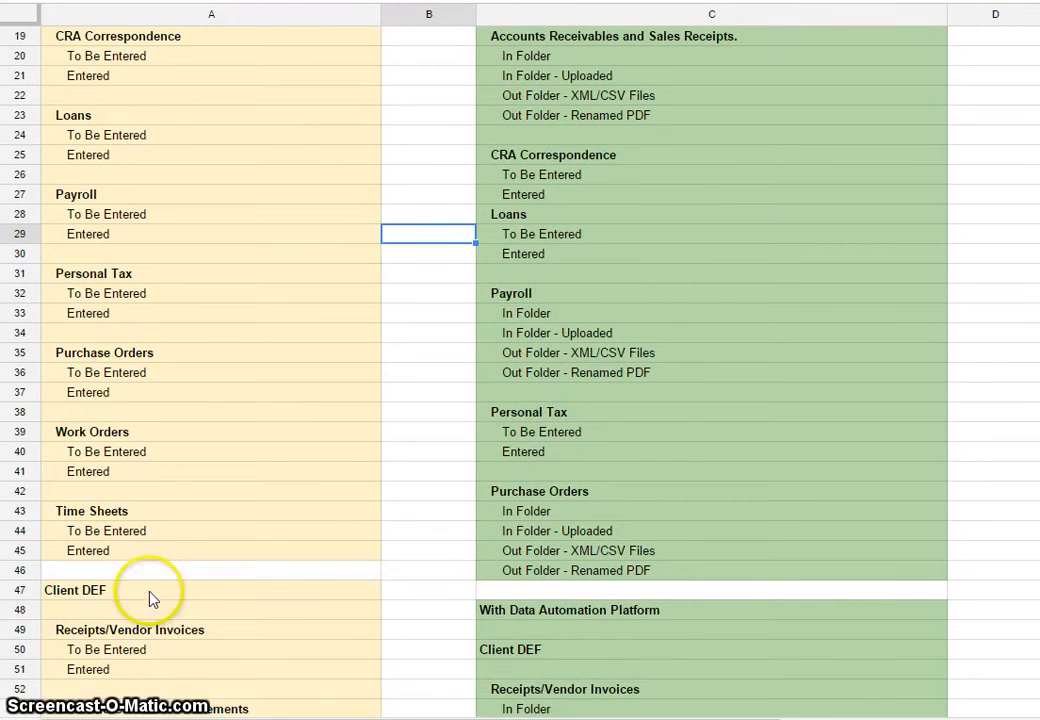
pyautogui.moveTo(148, 540)
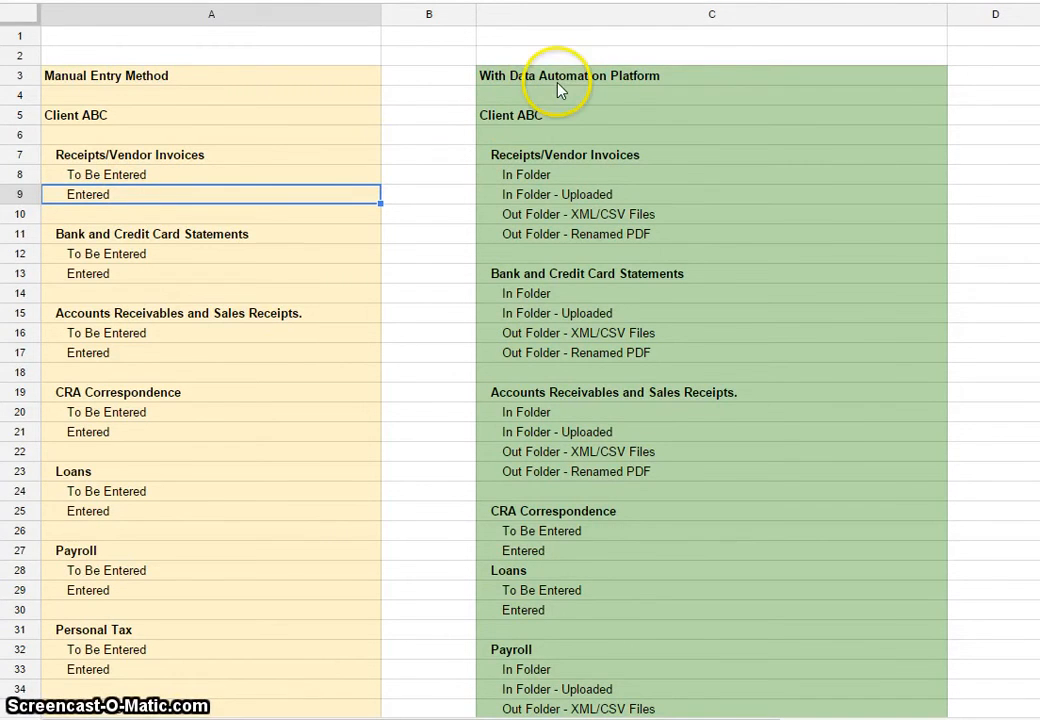
pyautogui.click(568, 76)
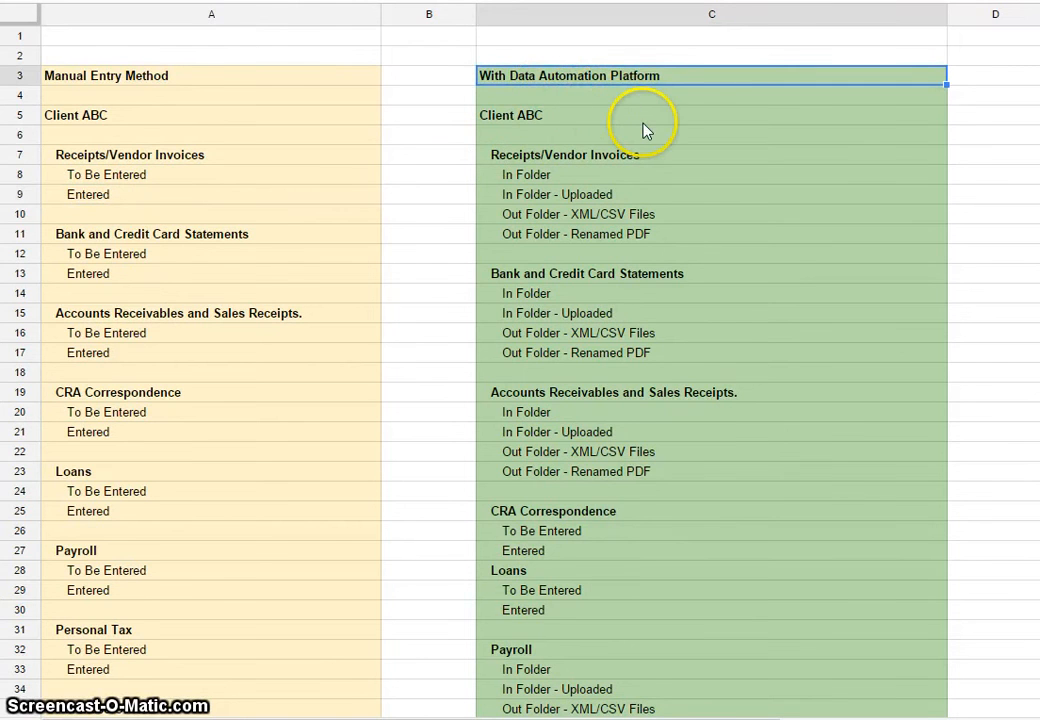
pyautogui.scroll(-3)
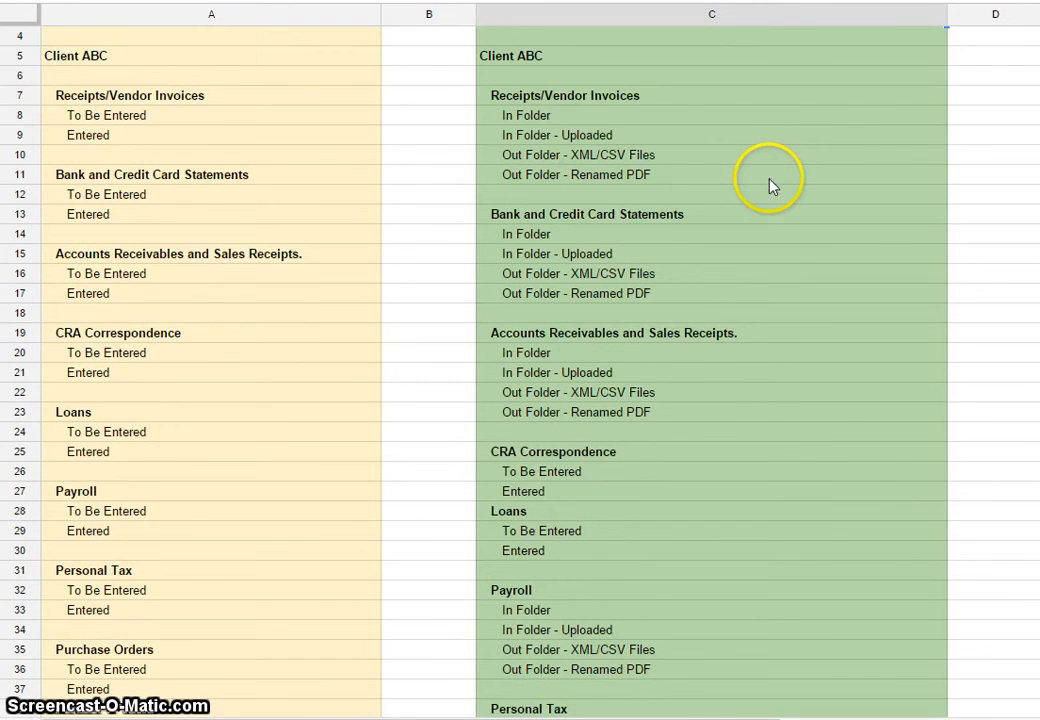
pyautogui.moveTo(590, 136)
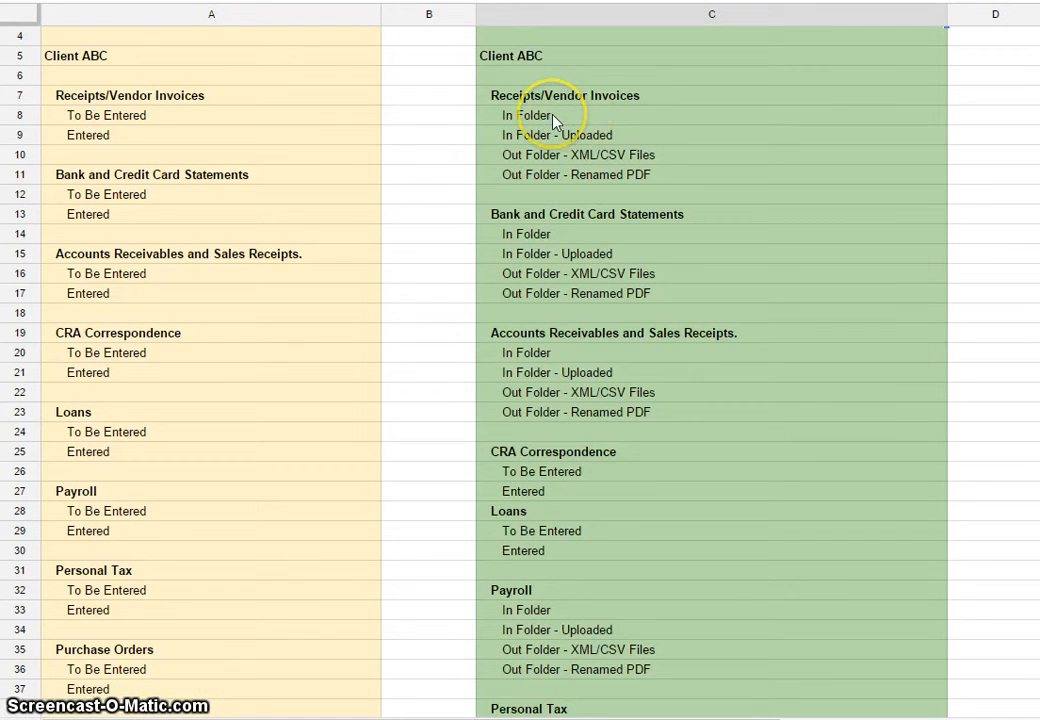
pyautogui.moveTo(596, 148)
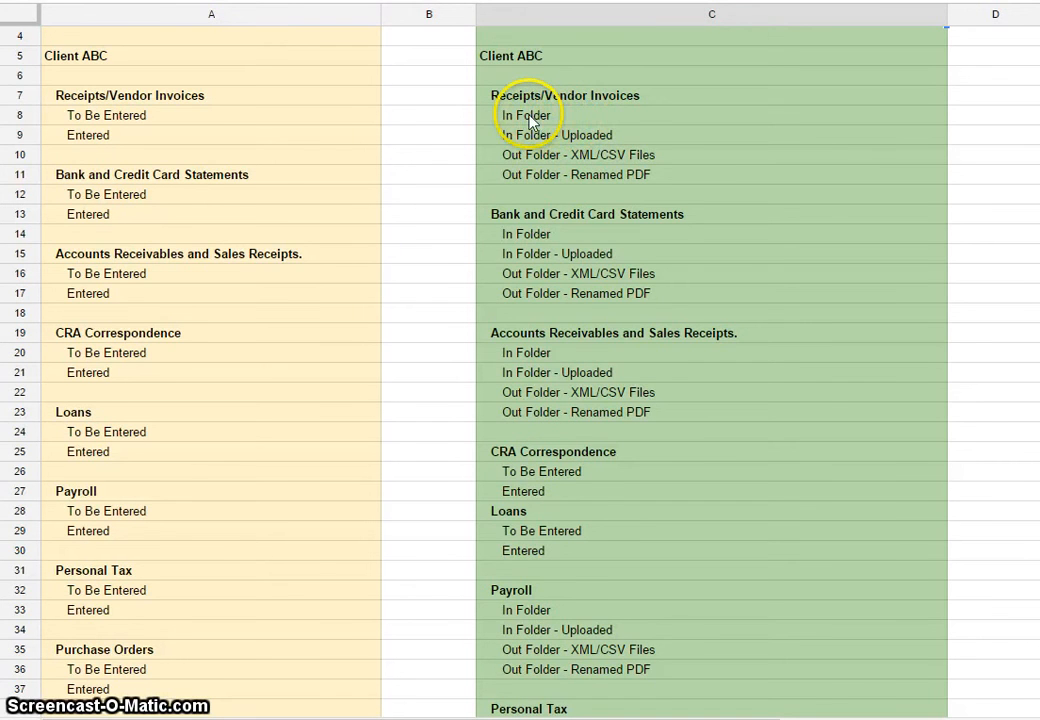
pyautogui.click(556, 136)
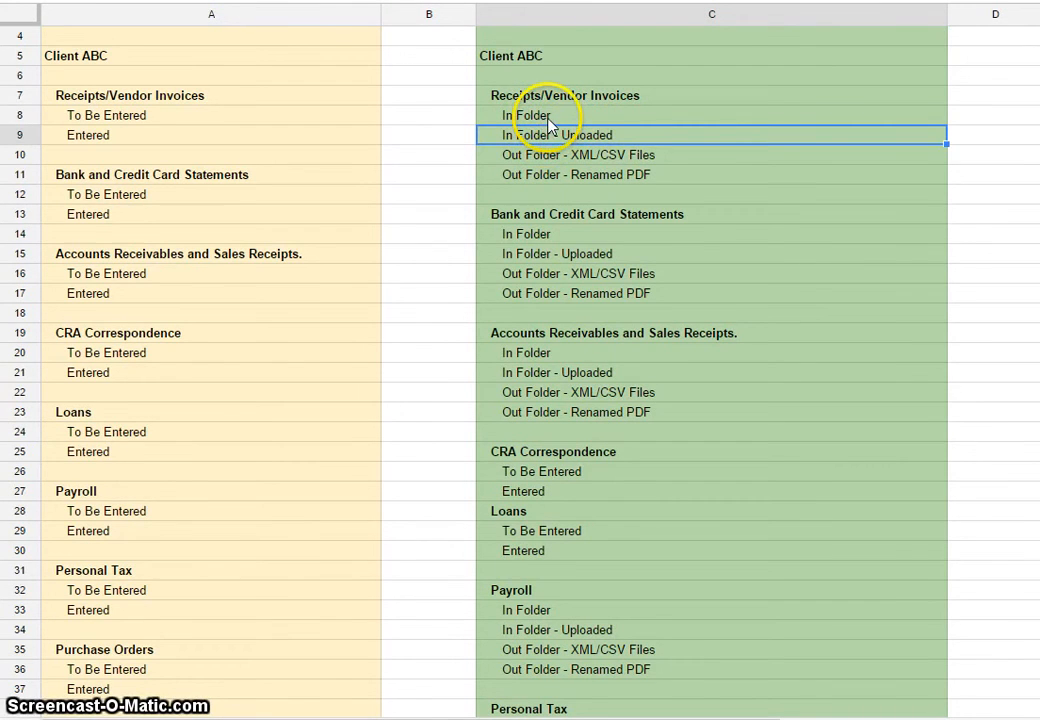
pyautogui.click(712, 114)
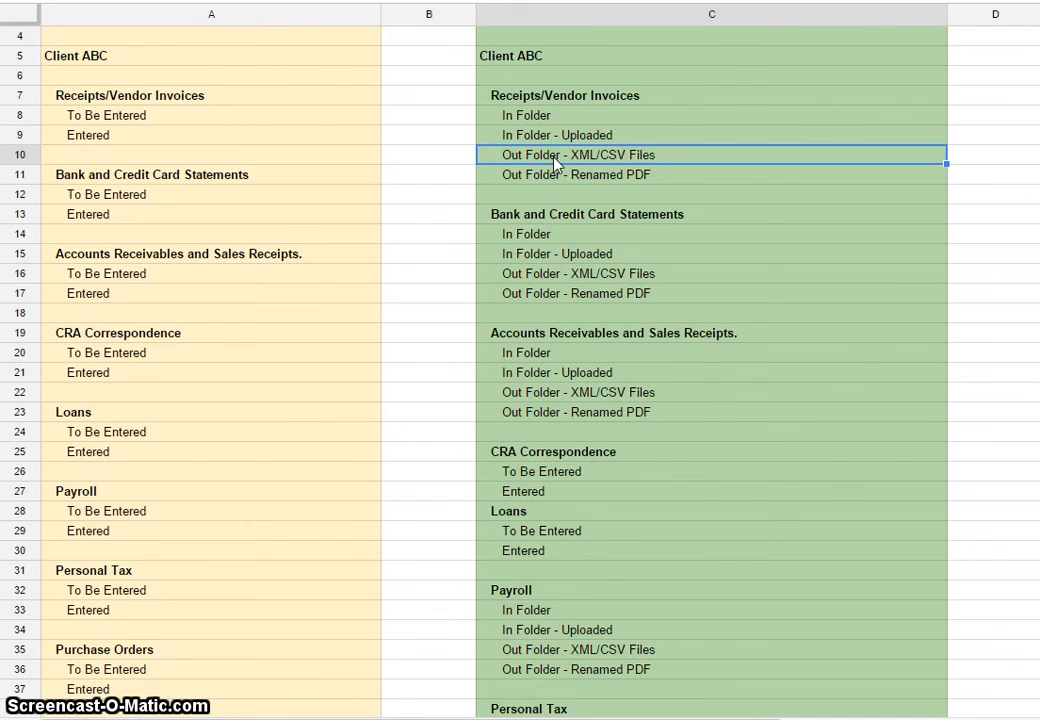
pyautogui.moveTo(564, 180)
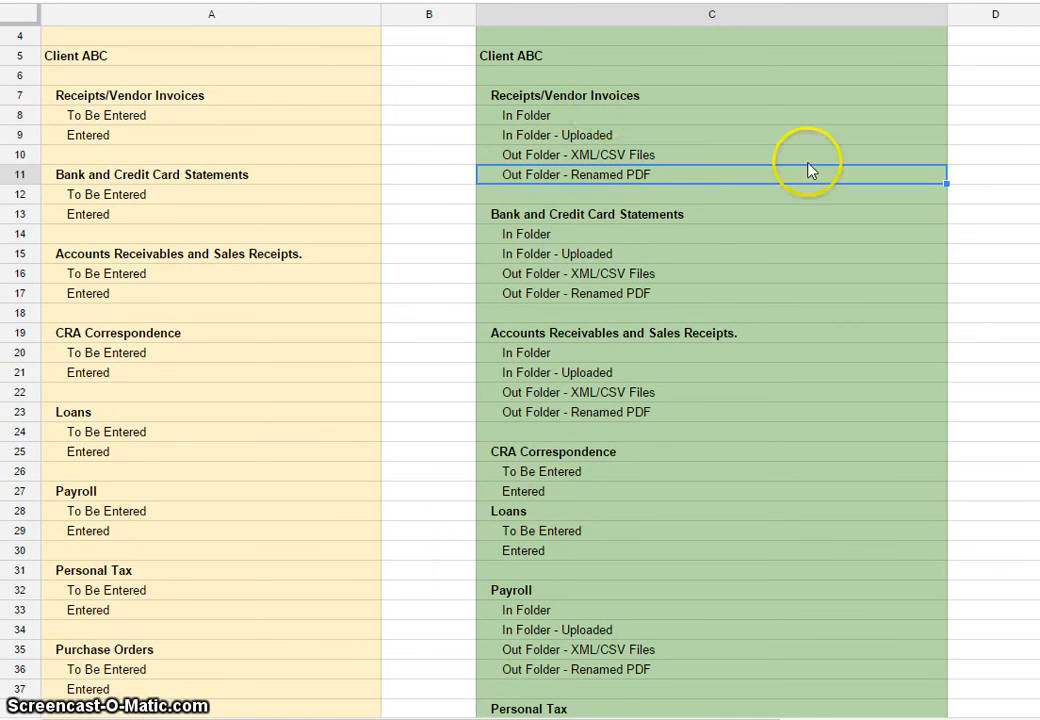
pyautogui.moveTo(504, 238)
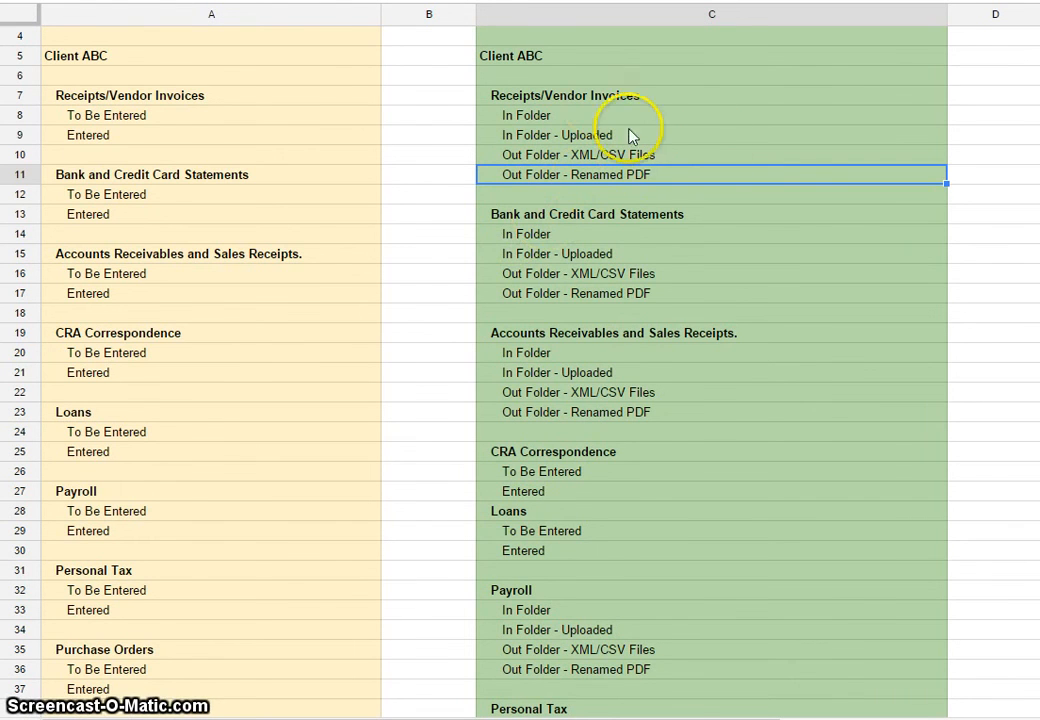
pyautogui.moveTo(604, 144)
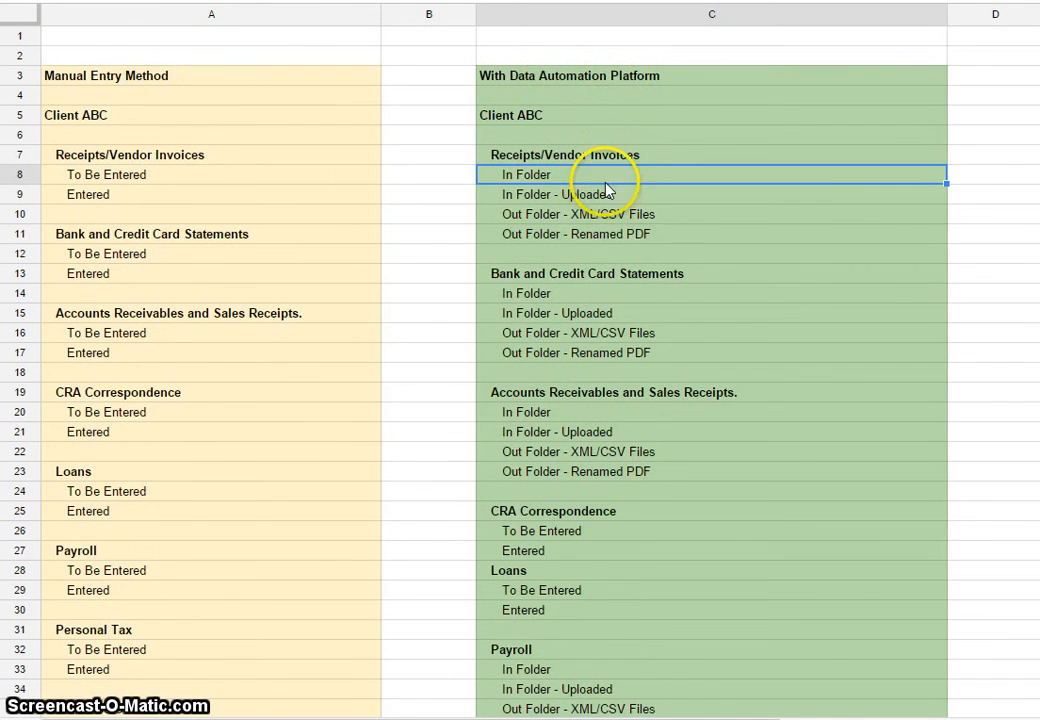
pyautogui.moveTo(640, 234)
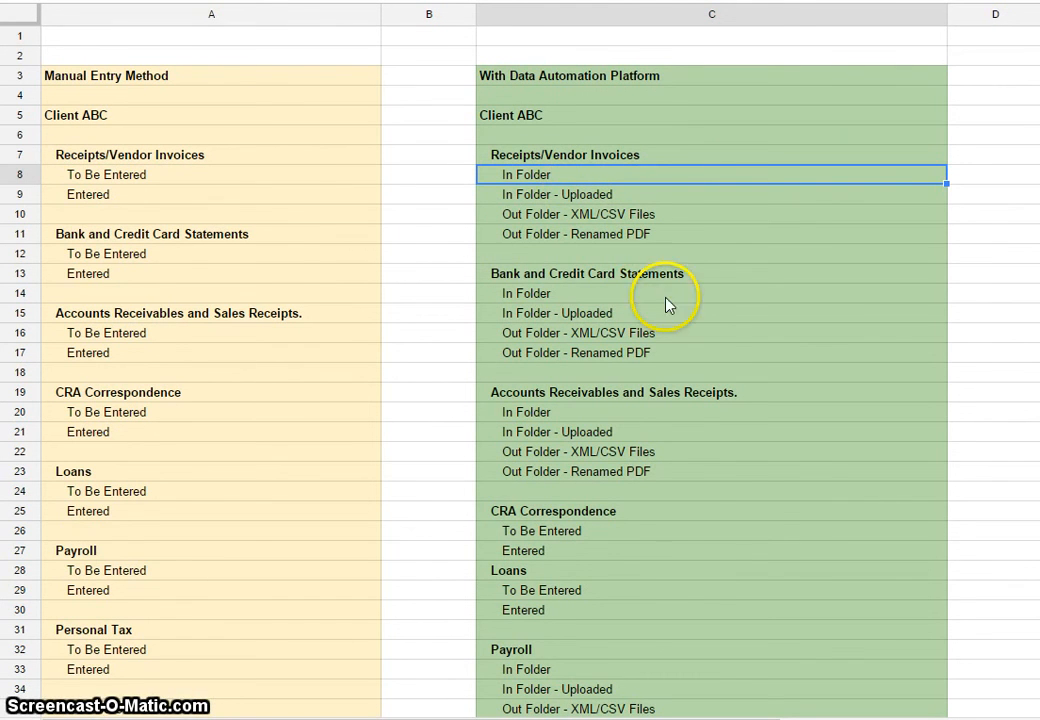
pyautogui.scroll(-3)
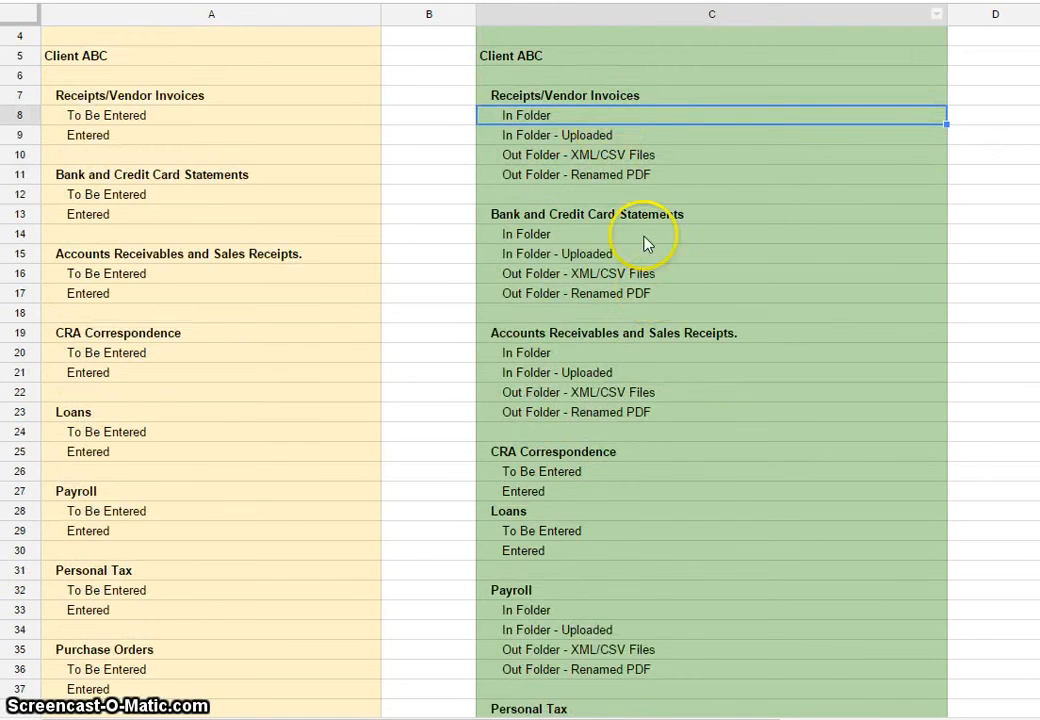
pyautogui.scroll(-3)
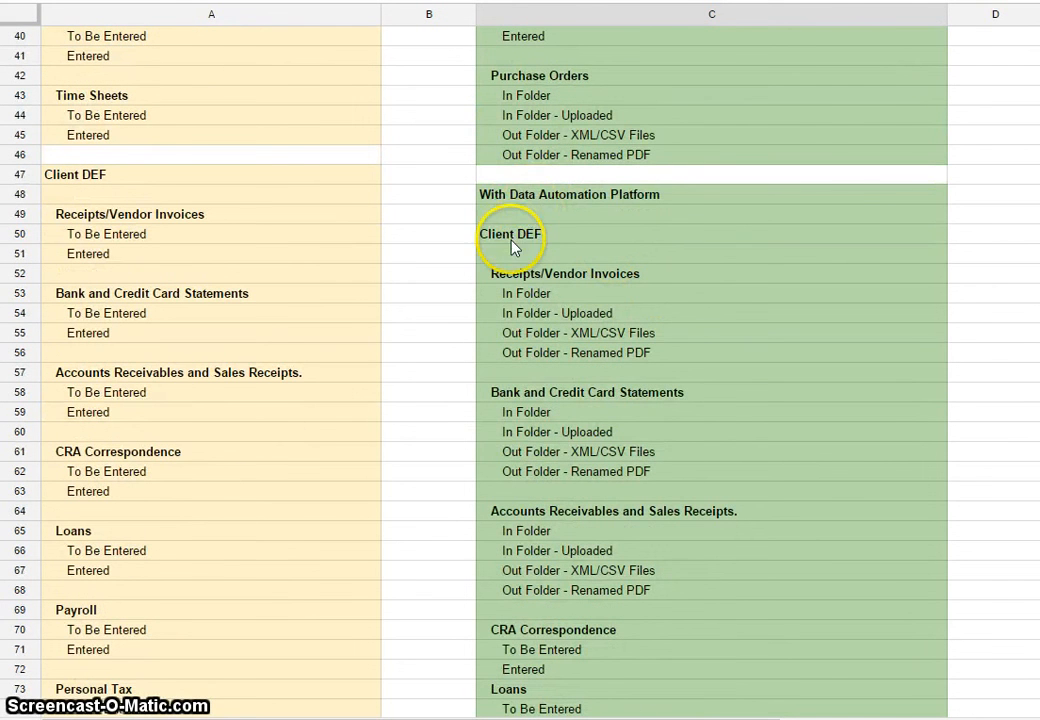
pyautogui.click(510, 232)
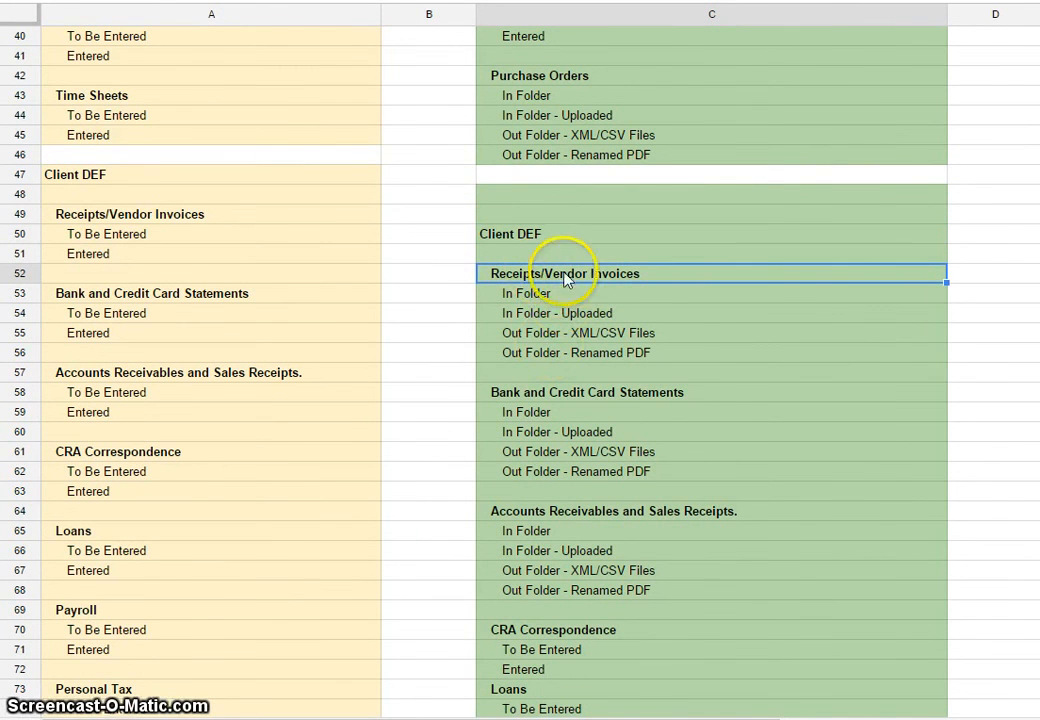
pyautogui.scroll(-3)
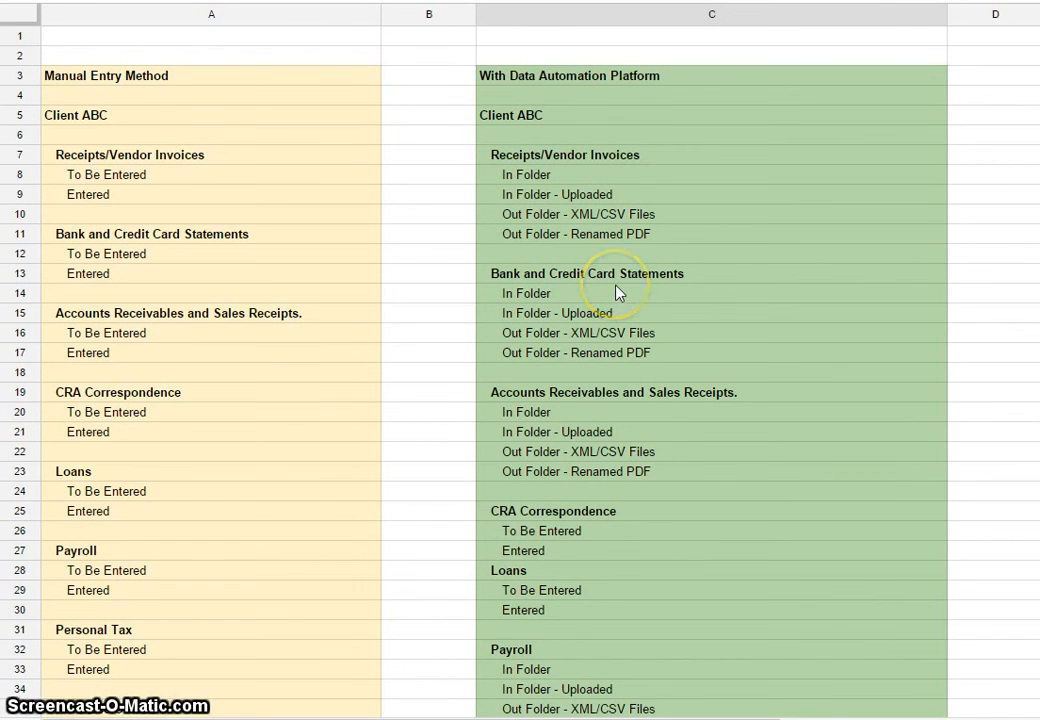
pyautogui.moveTo(120, 192)
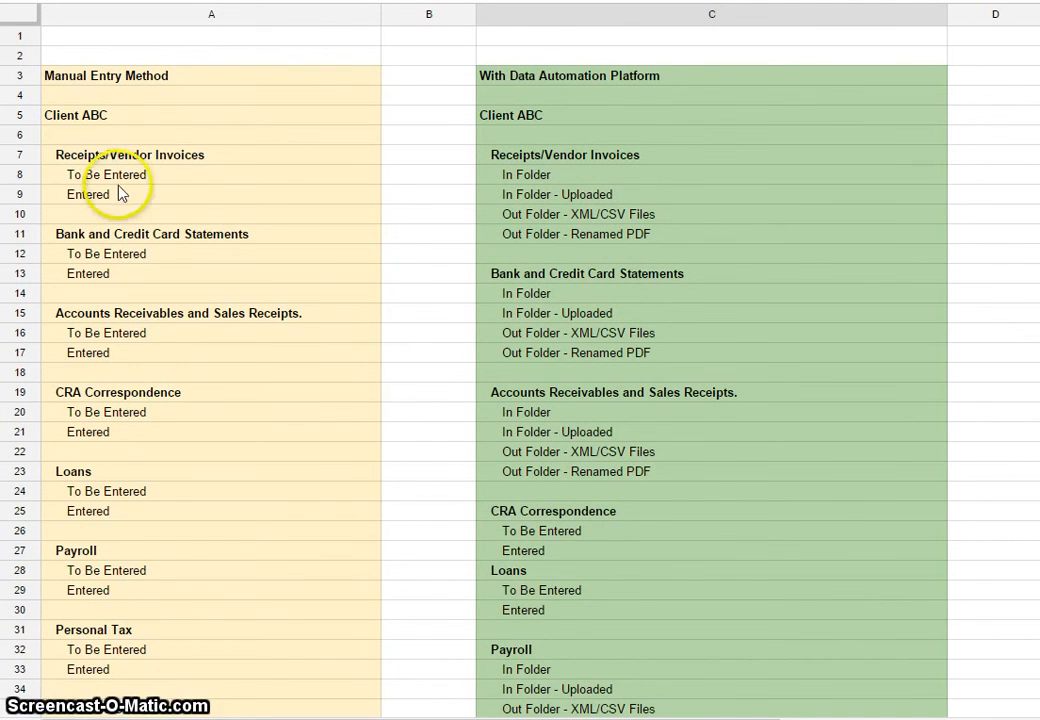
pyautogui.click(712, 174)
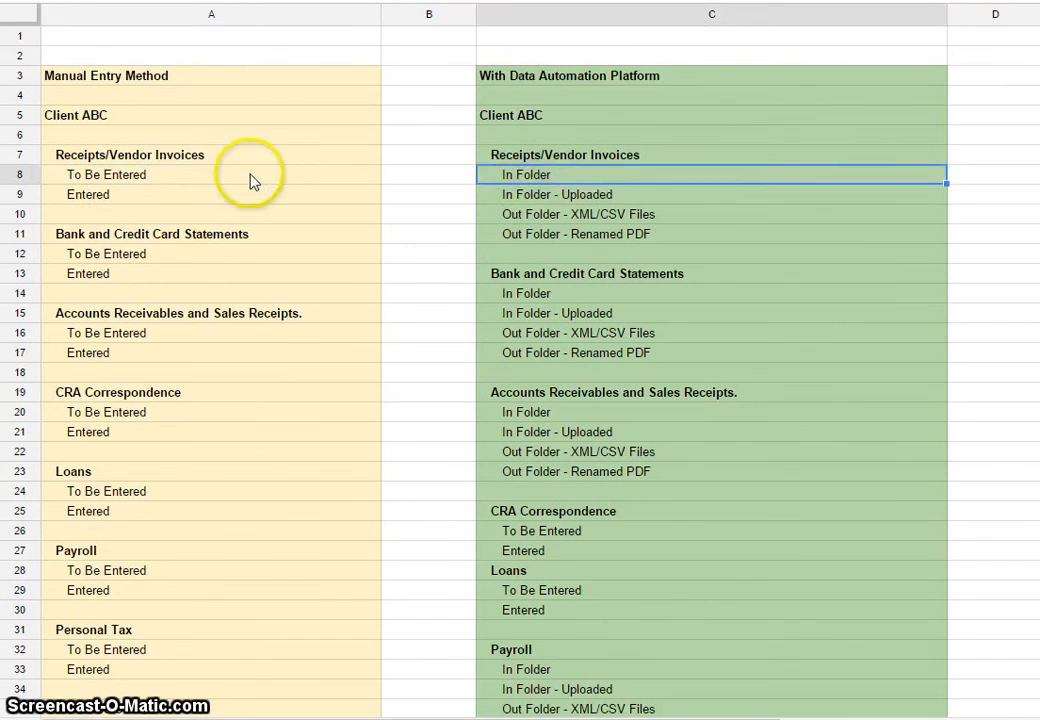
pyautogui.click(544, 292)
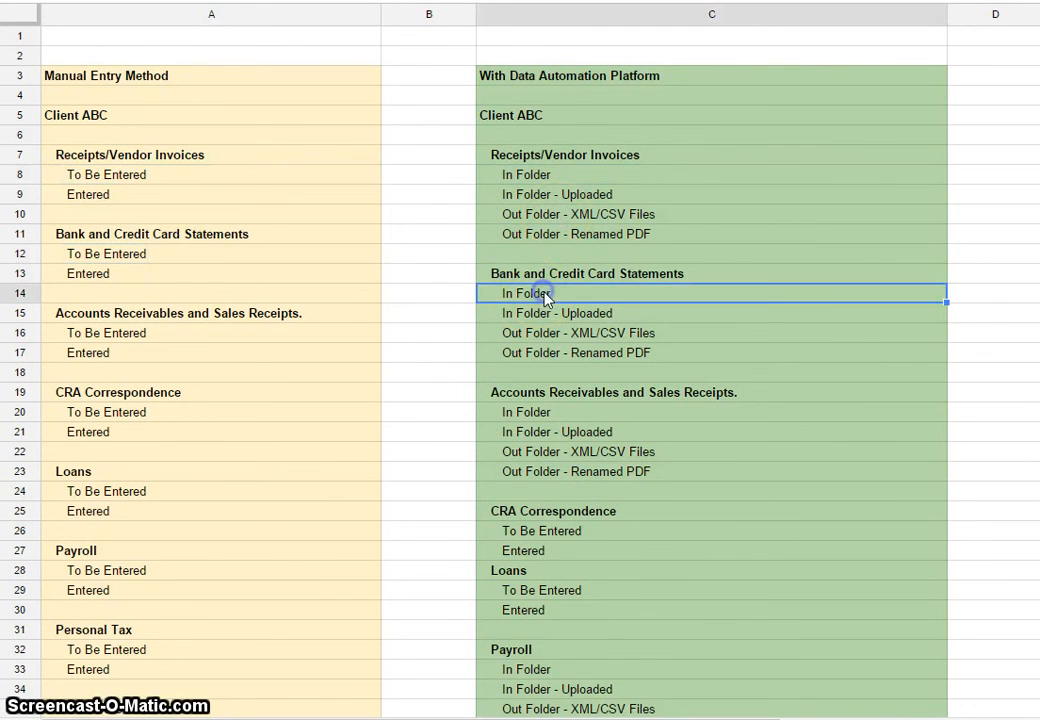
pyautogui.moveTo(172, 84)
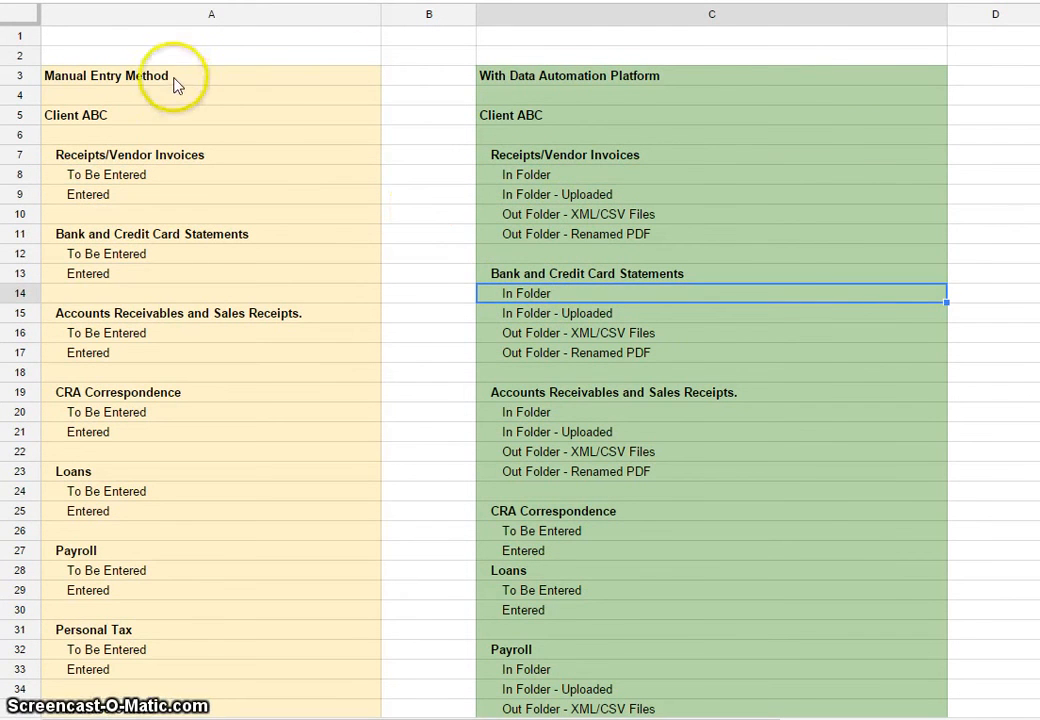
pyautogui.moveTo(584, 84)
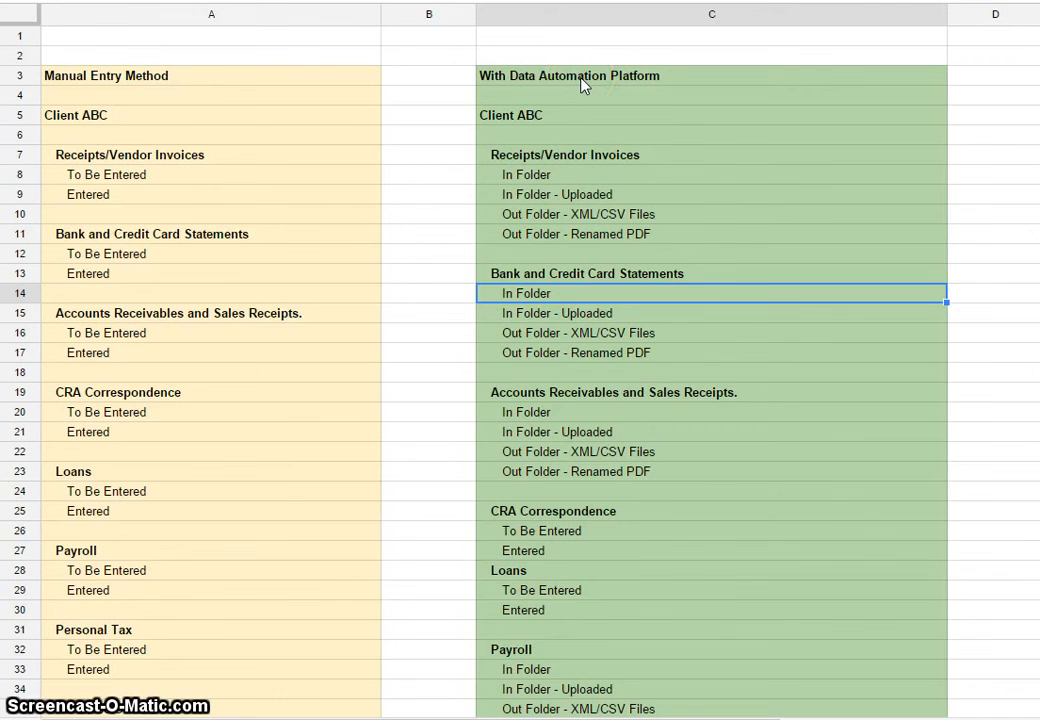
pyautogui.moveTo(304, 536)
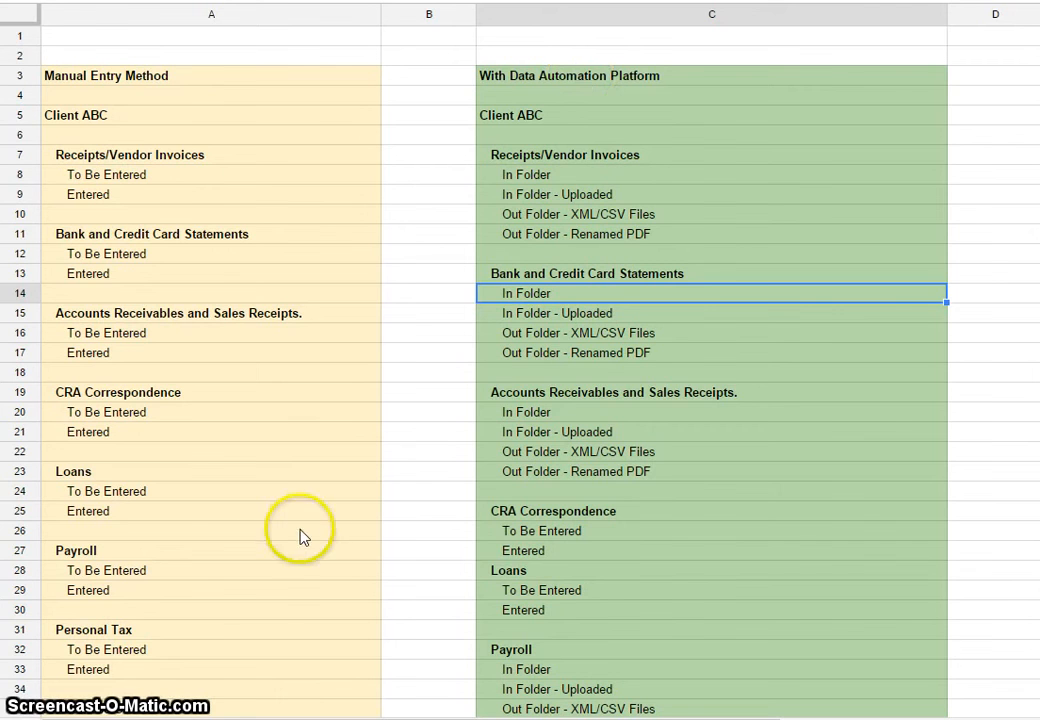